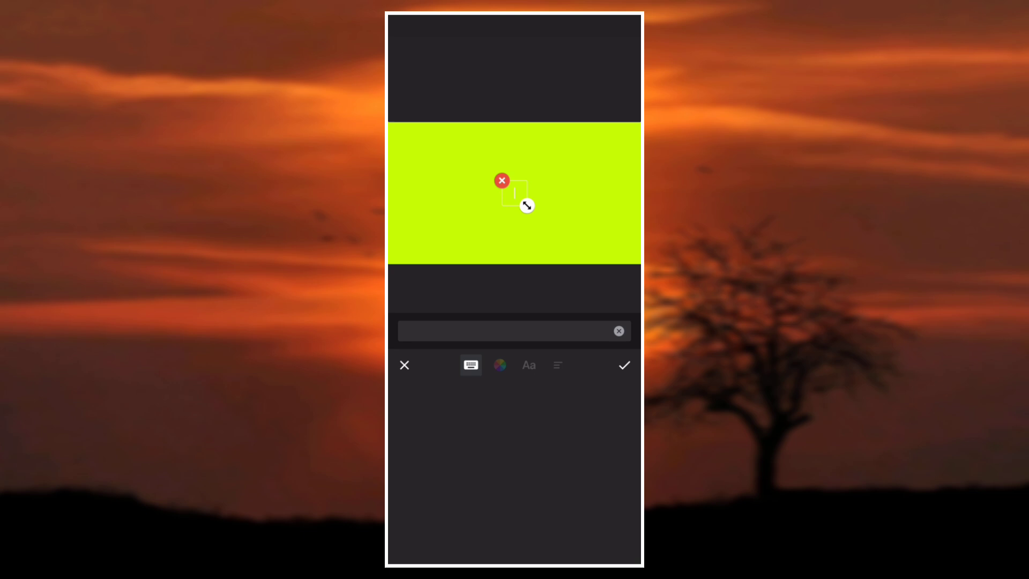
Type the title 'ALIVE VIDEOS' and set it in a bold rounded font
text(ALIVE VIDEOS)
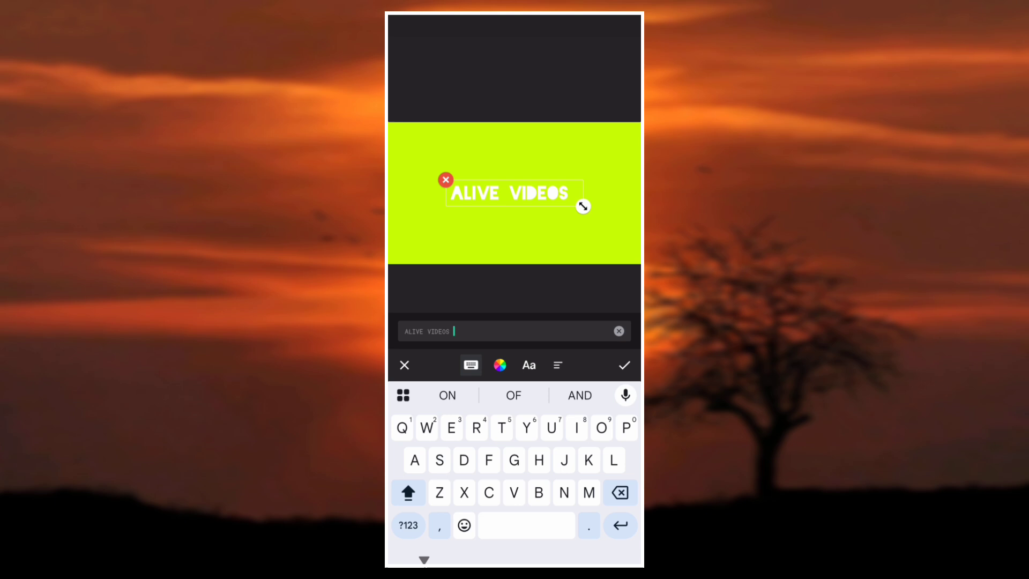
click(528, 365)
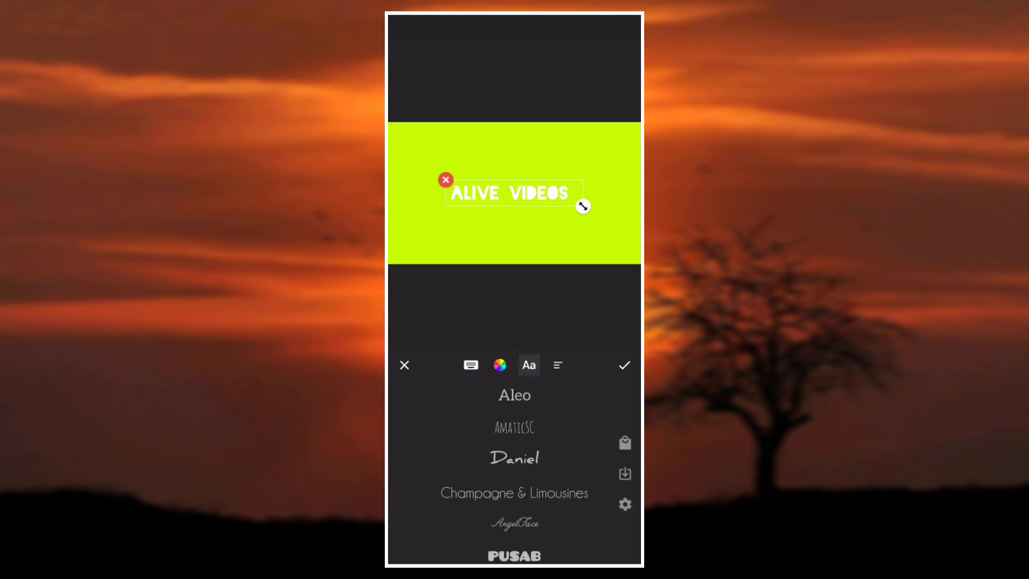
click(514, 483)
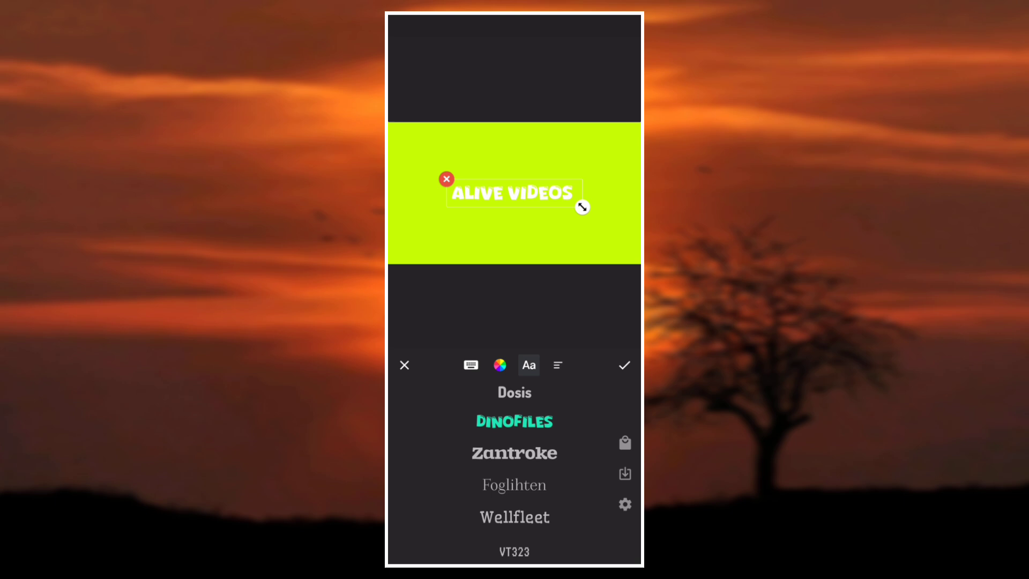
scroll(down, 3)
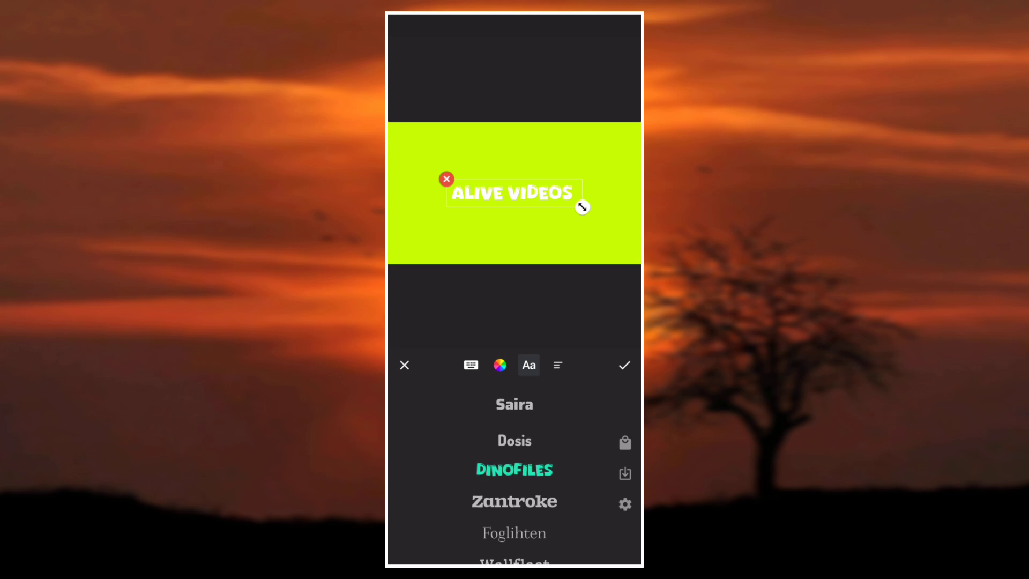
Add a text shadow with 100% opacity and 100% blur, then confirm the text edit
click(557, 365)
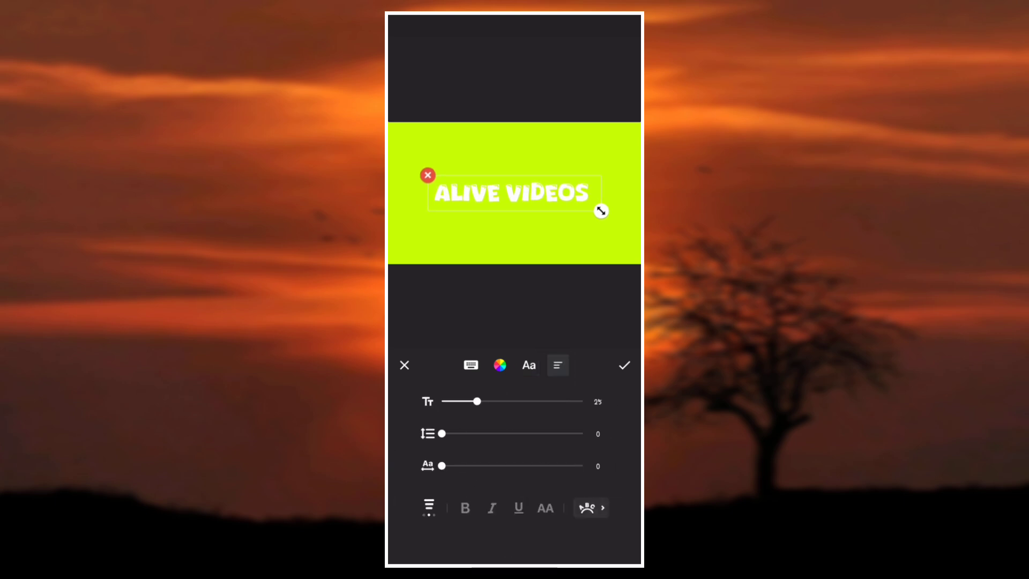
click(500, 365)
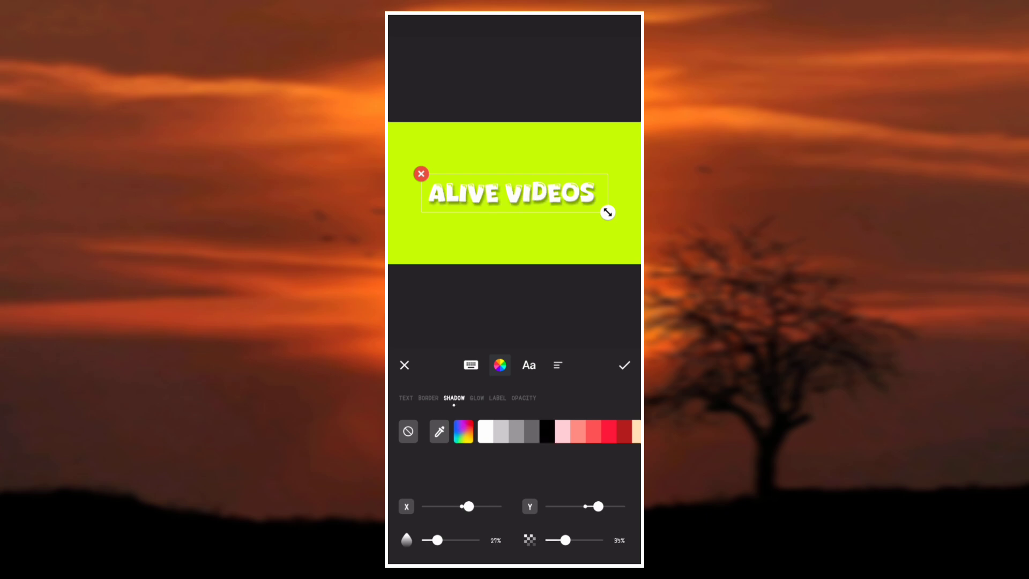
drag(559, 540, 603, 540)
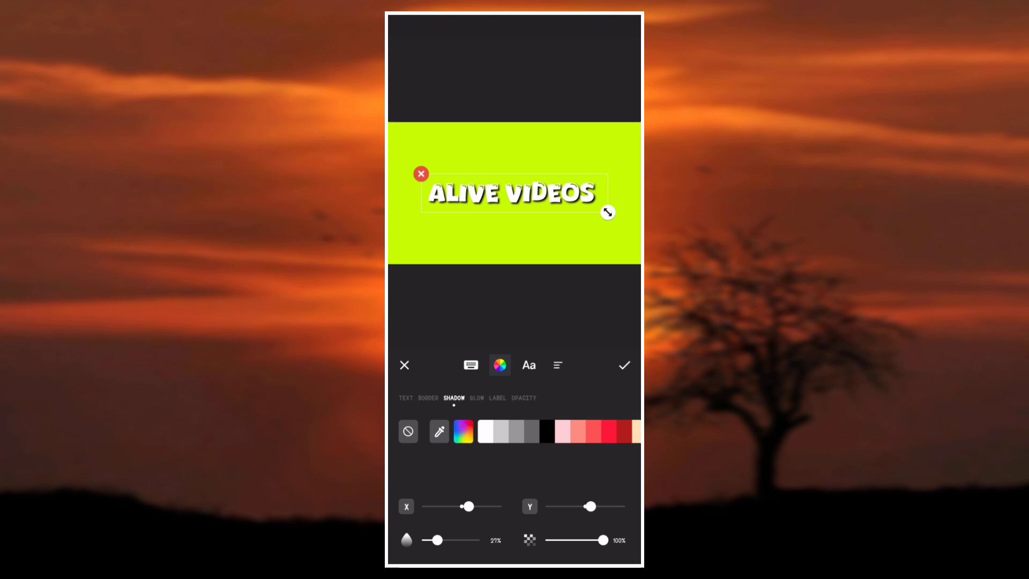
drag(433, 540, 483, 540)
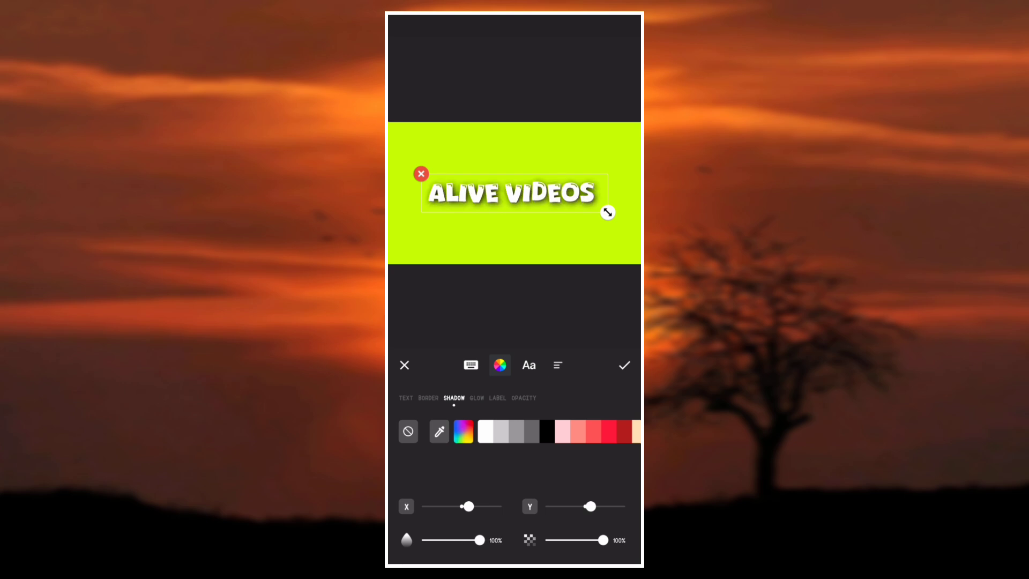
drag(483, 540, 434, 540)
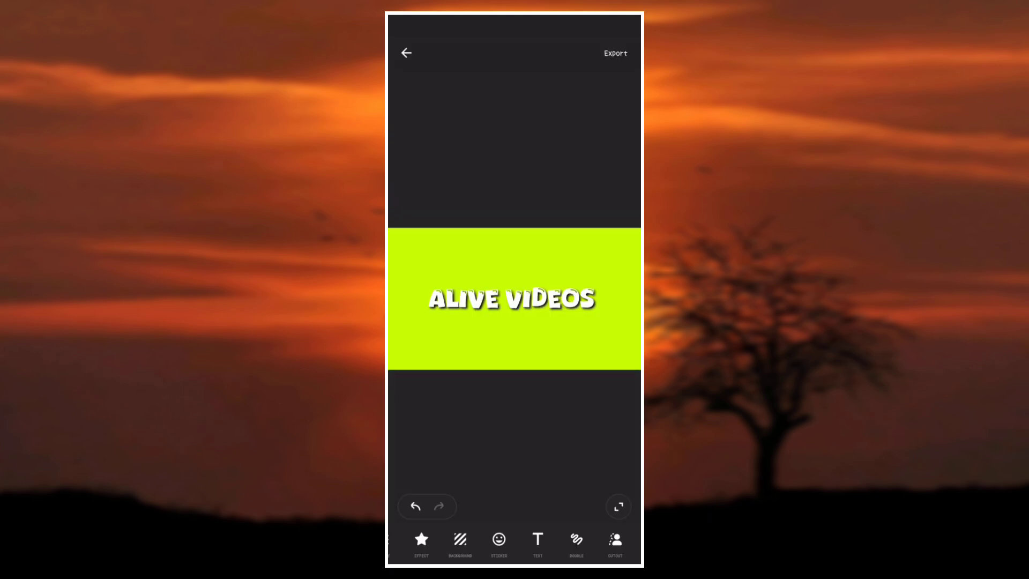
Export the ALIVE VIDEOS logo as an image, then go back home
click(515, 299)
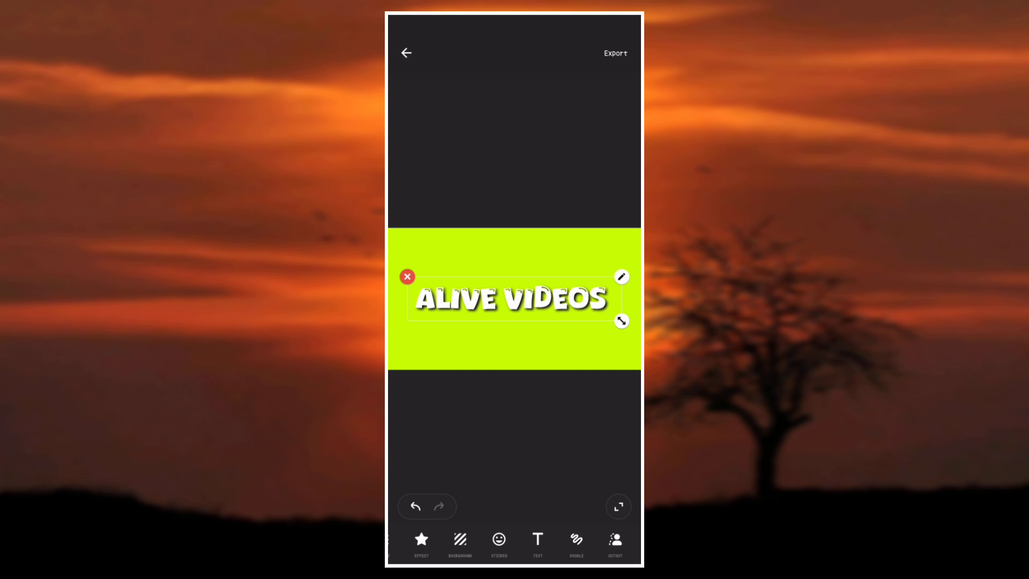
click(615, 54)
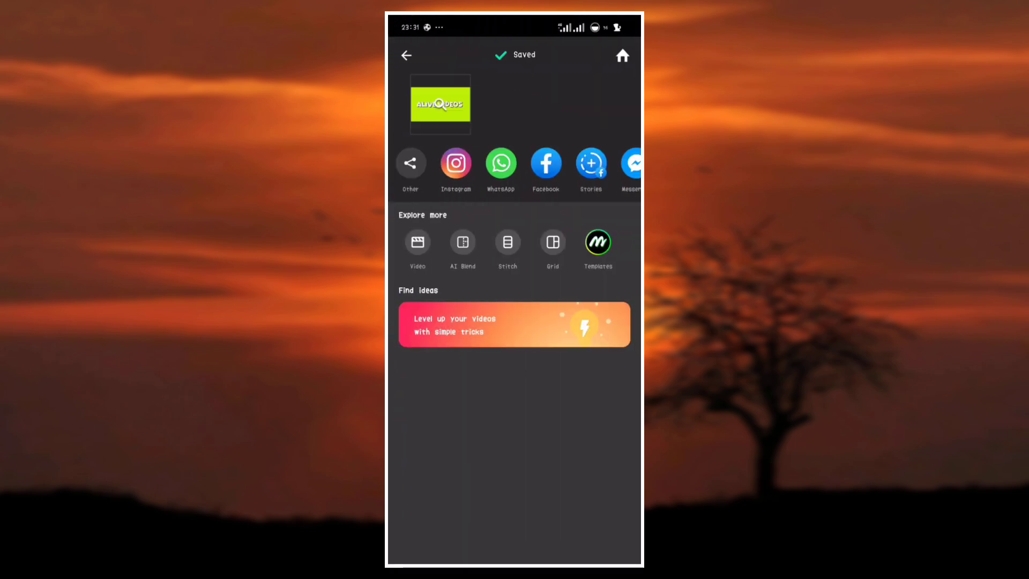
click(622, 56)
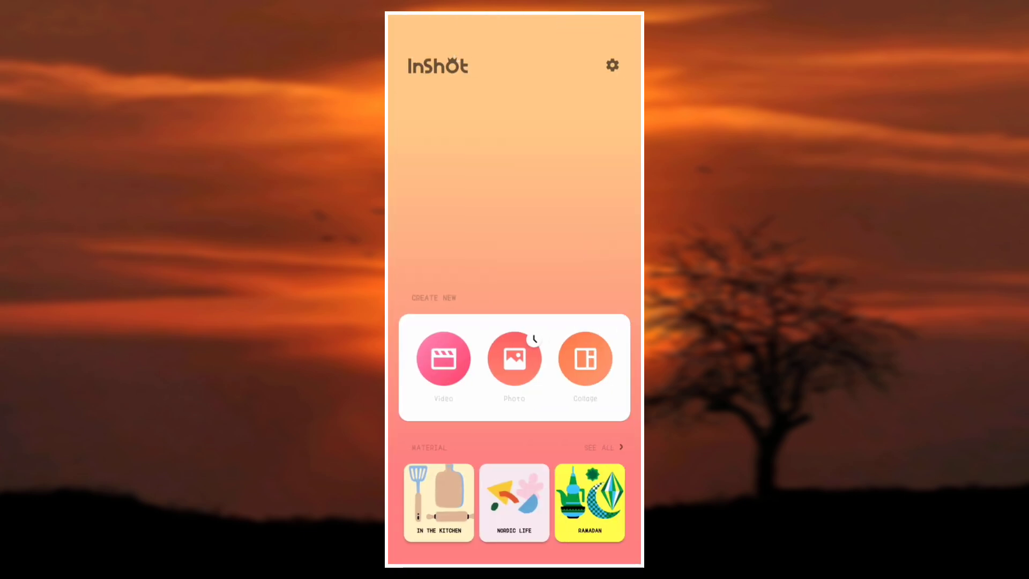
Start a new video project to place the logo over the football clip
click(443, 358)
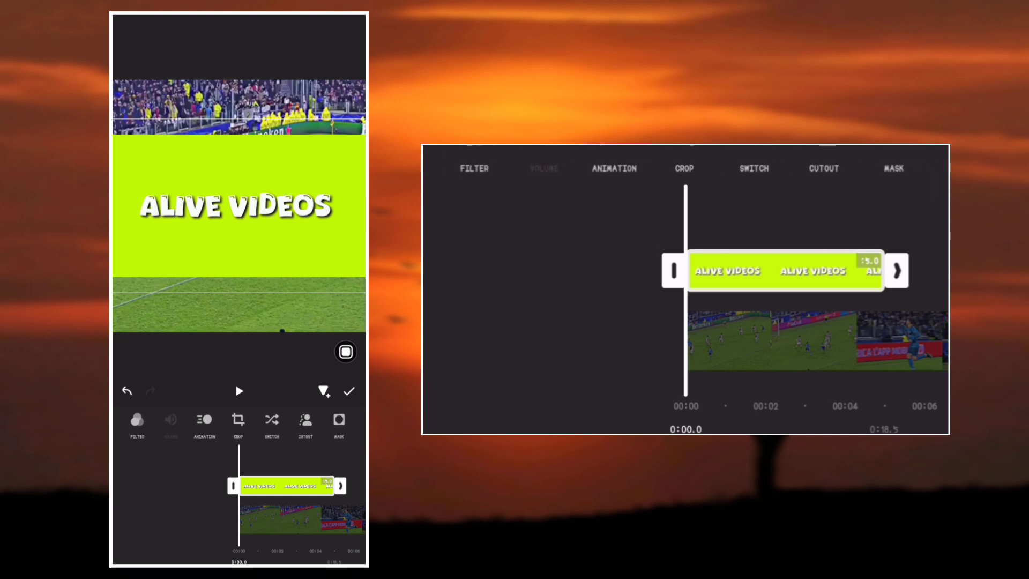
Chroma-key the logo overlay by sampling the lime green with Strength at 100%
click(306, 419)
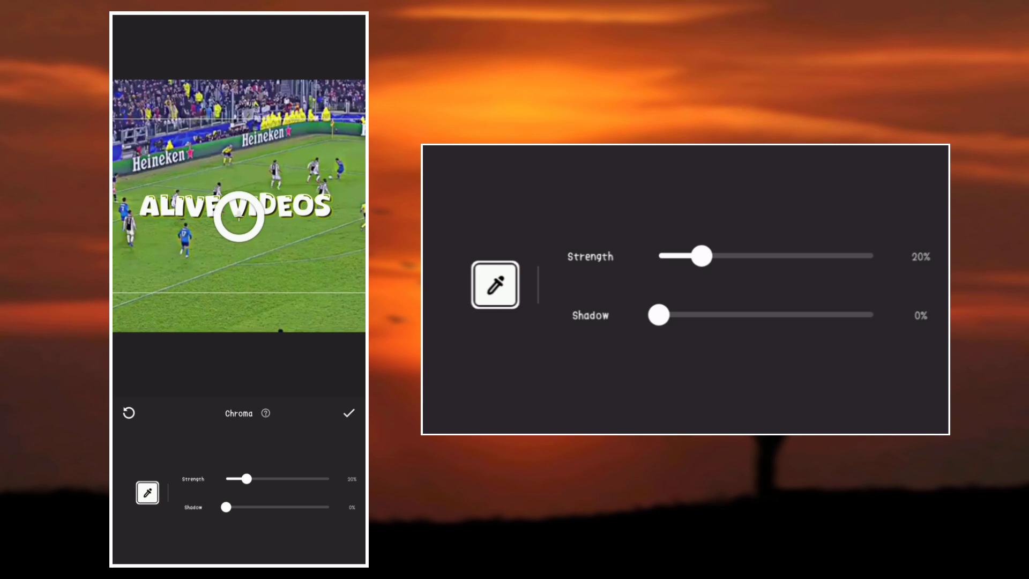
drag(701, 255, 810, 255)
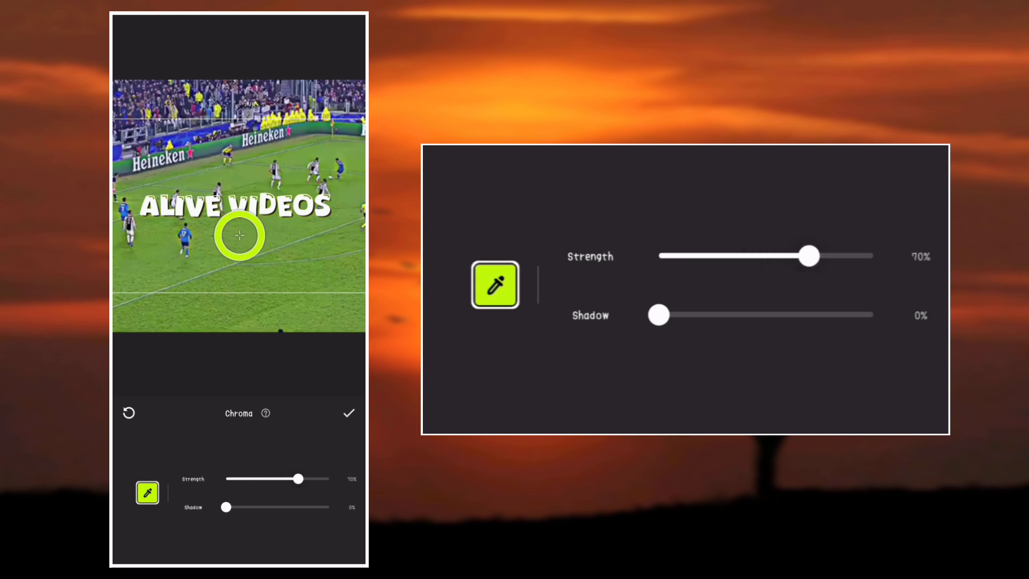
drag(810, 256, 874, 256)
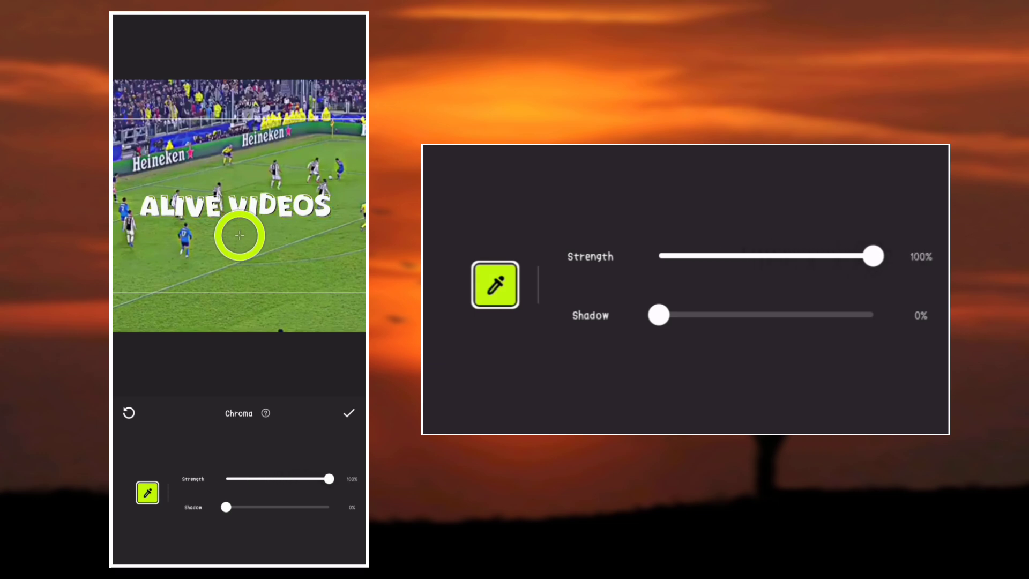
drag(658, 314, 794, 315)
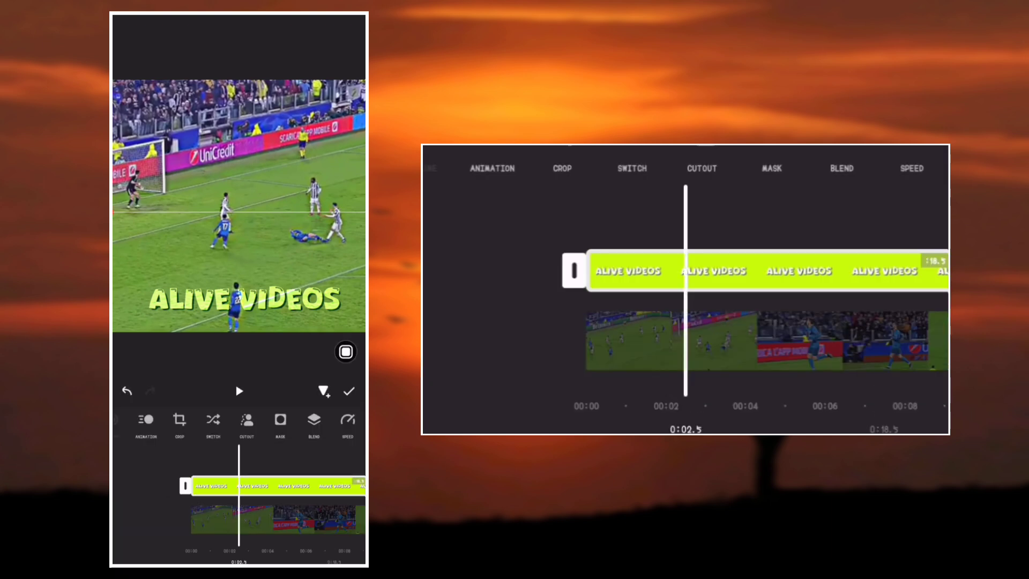
Select the logo overlay and play back the watermarked football video
click(240, 299)
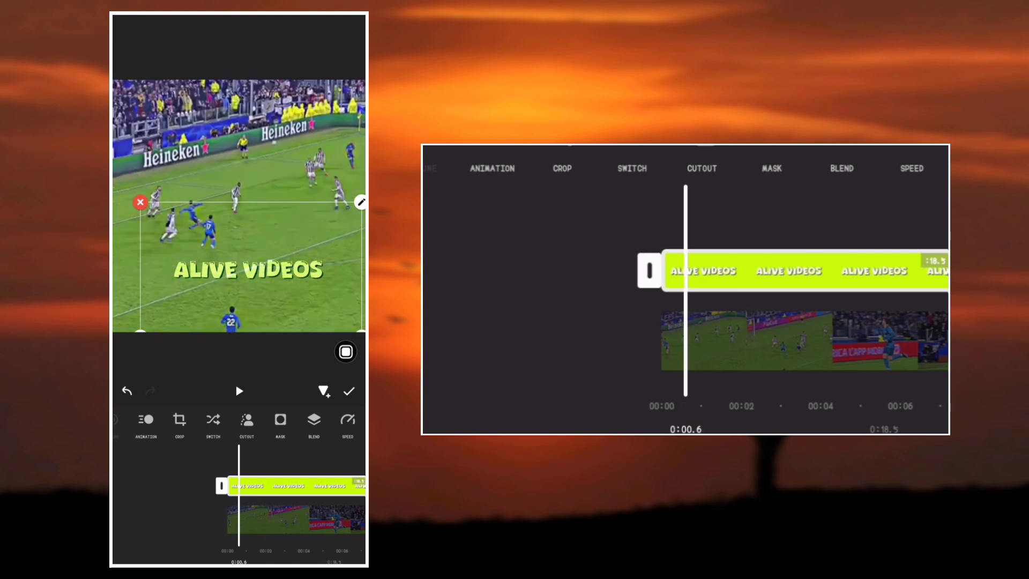
click(239, 391)
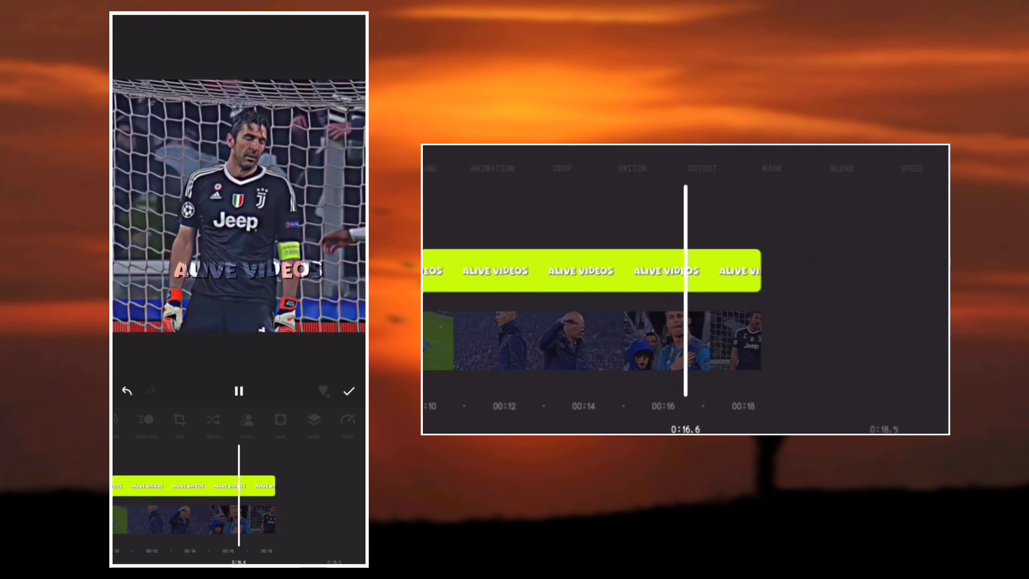
click(240, 391)
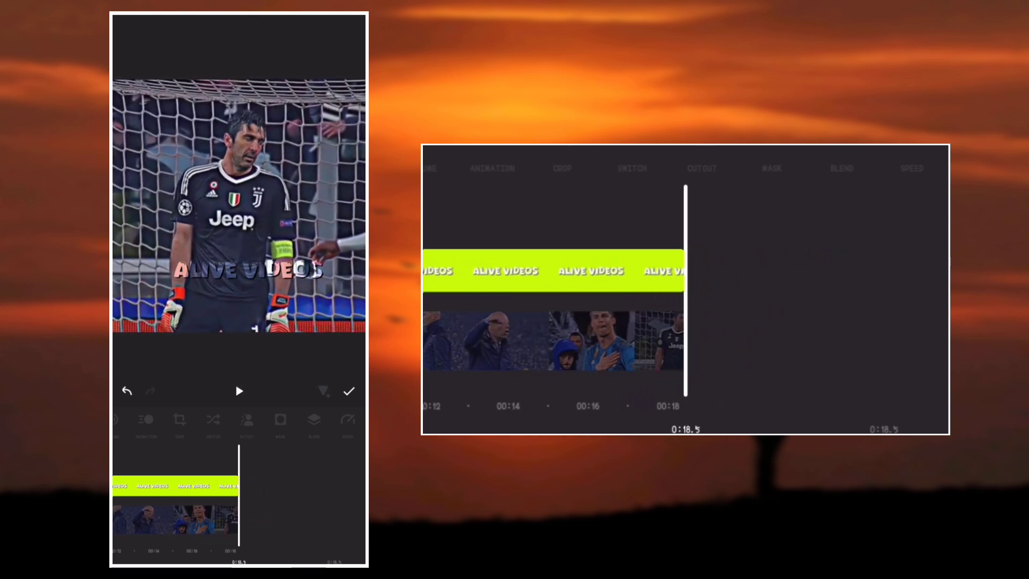